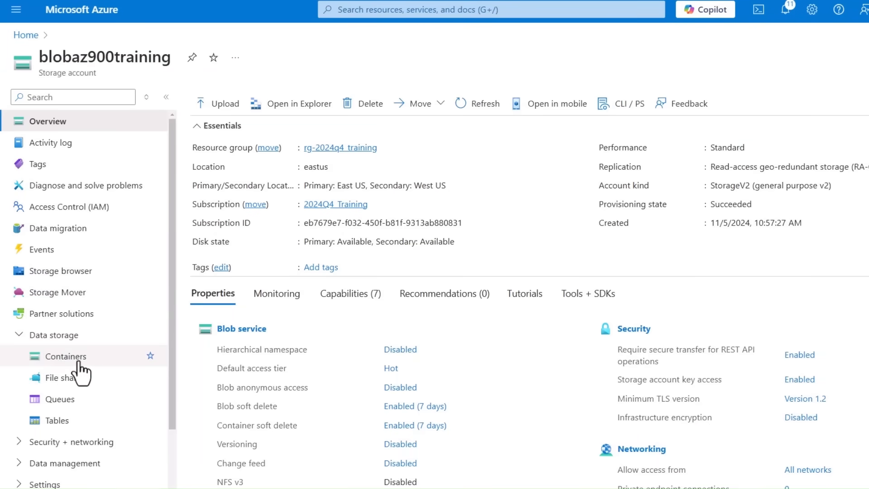
# Open the azurestorage container from the blobaz900training account's Containers list.
pyautogui.click(69, 356)
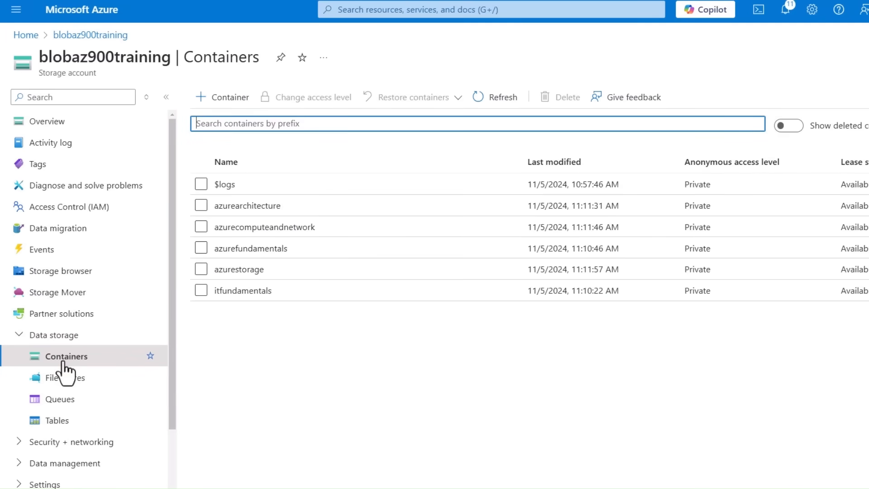
pyautogui.moveTo(243, 290)
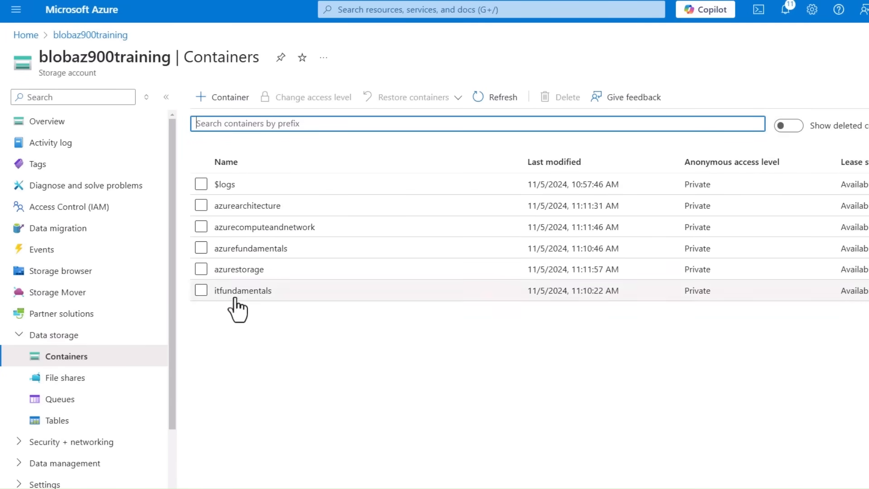
pyautogui.click(246, 269)
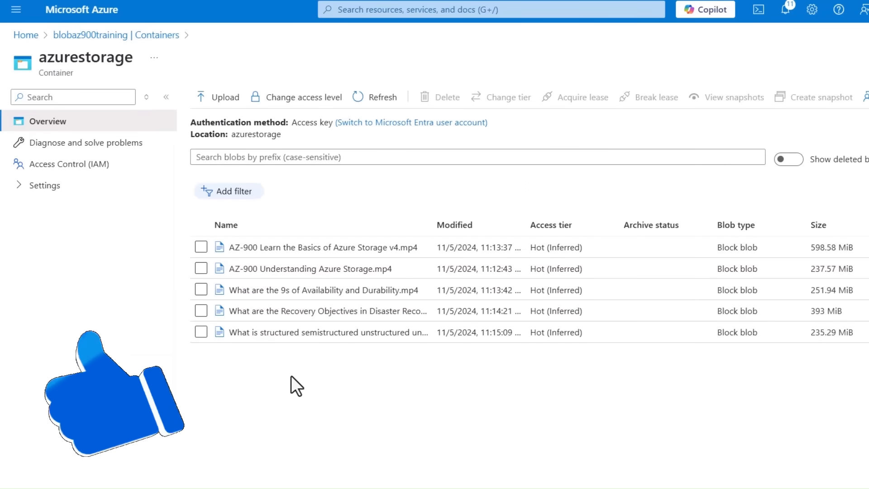
# Open the 'What is structured semistructured unstructured unmanaged.mp4' blob's Overview properties.
pyautogui.click(330, 332)
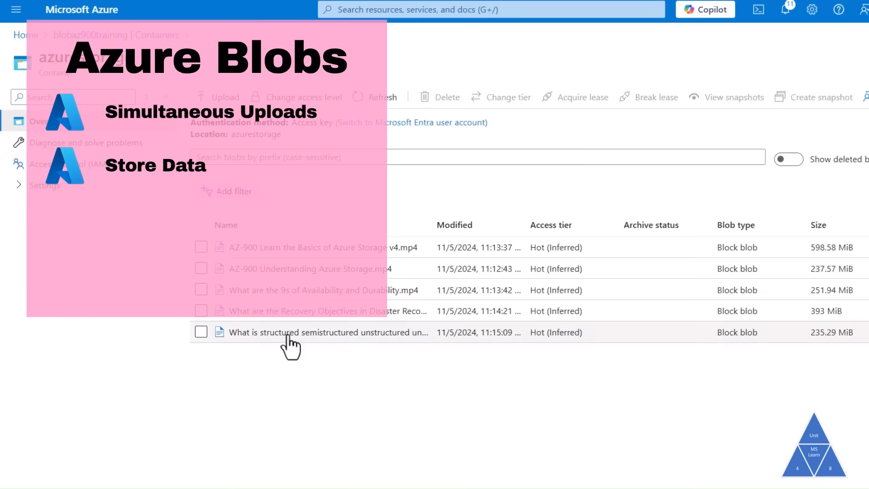
pyautogui.click(326, 332)
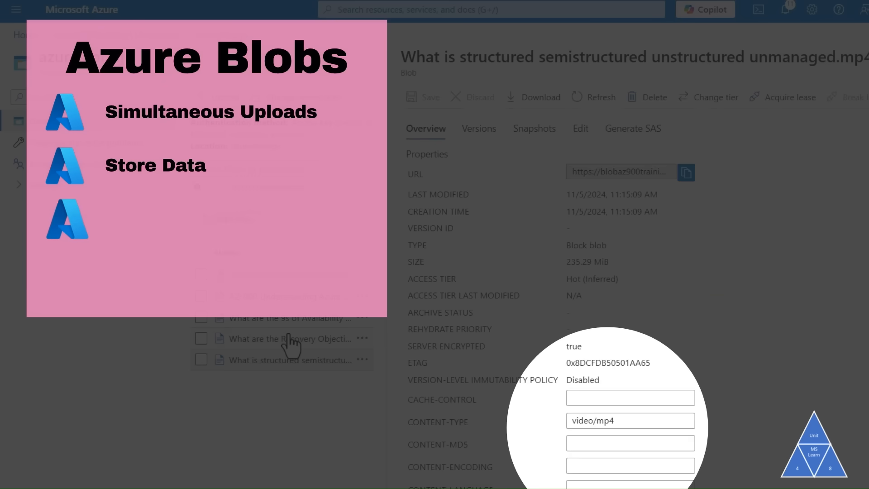